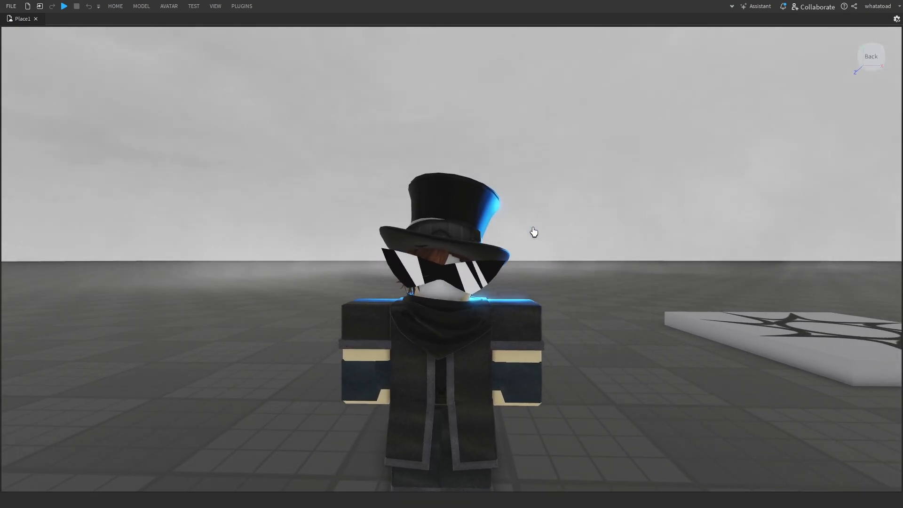
Show the plugin tools and expand the character rig down to the glasses accessory's Handle.
{"action": "left_click", "coordinate": [241, 6]}
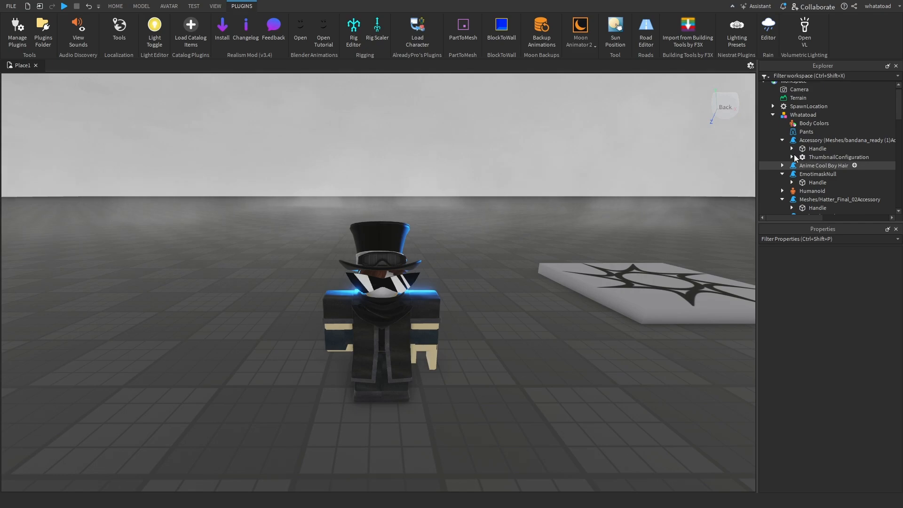
{"action": "left_click", "coordinate": [773, 115]}
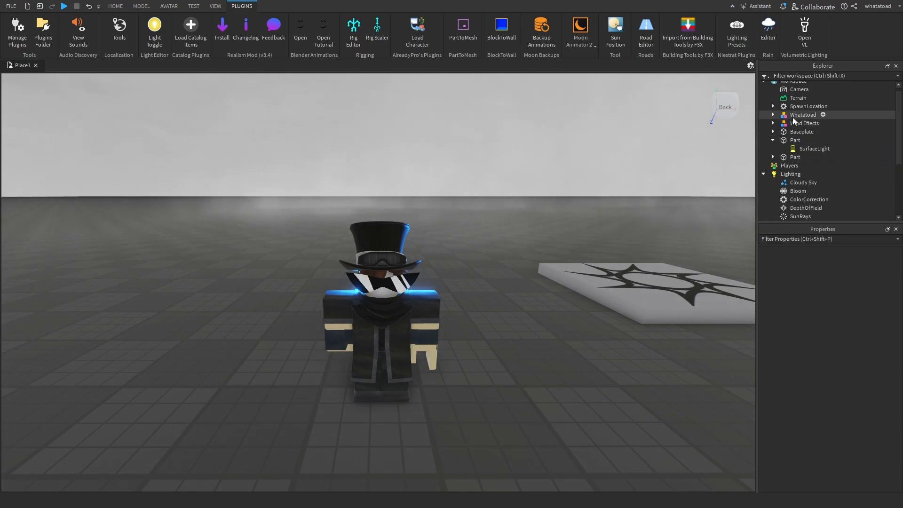
{"action": "left_click", "coordinate": [818, 151]}
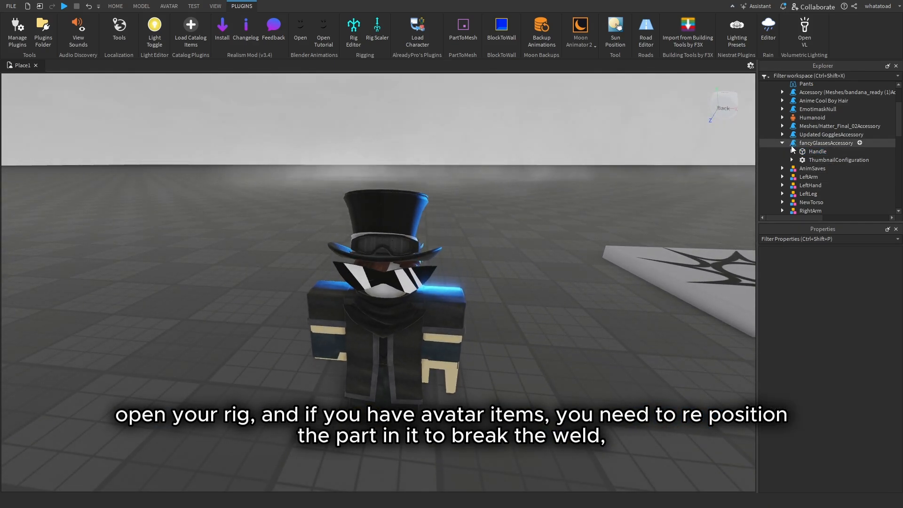
Weld the bandana, goggles and other accessory Handles to Head as animatable Motor6D joints.
{"action": "left_click", "coordinate": [818, 151]}
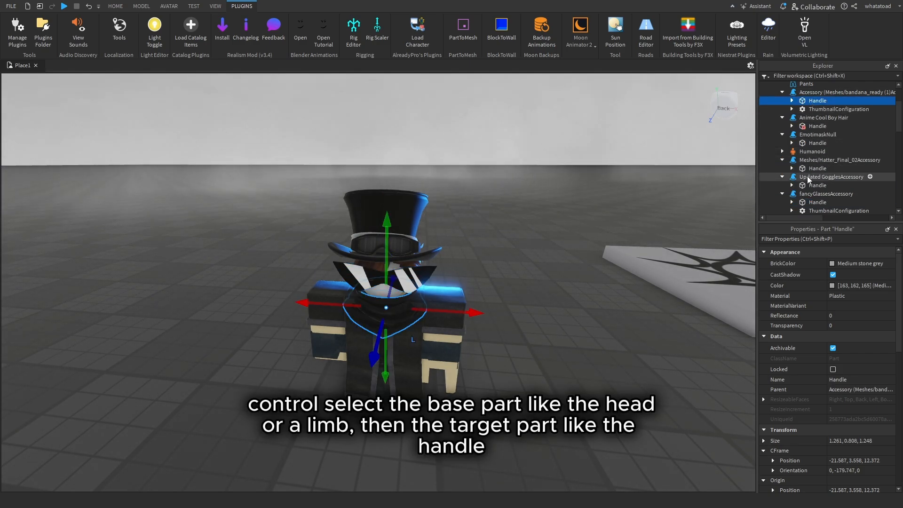
{"action": "left_click", "coordinate": [816, 154]}
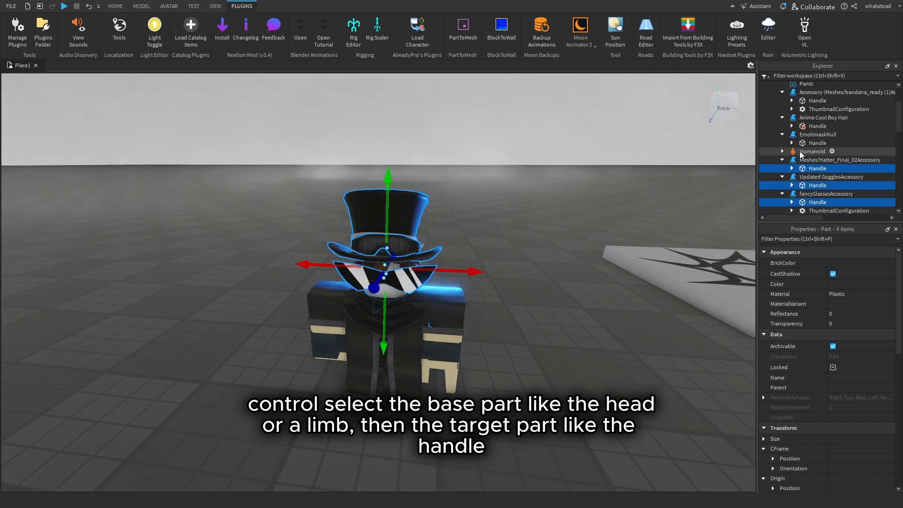
{"action": "left_click", "coordinate": [816, 143]}
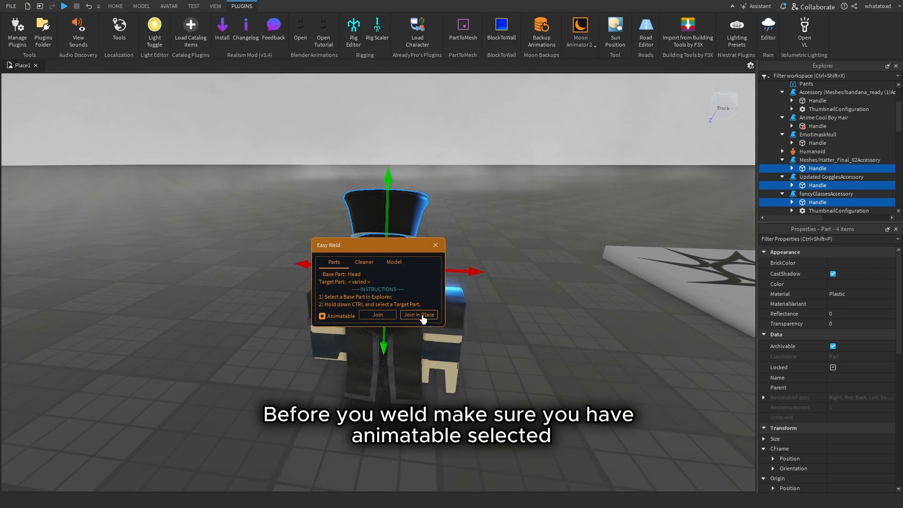
{"action": "left_click", "coordinate": [418, 315]}
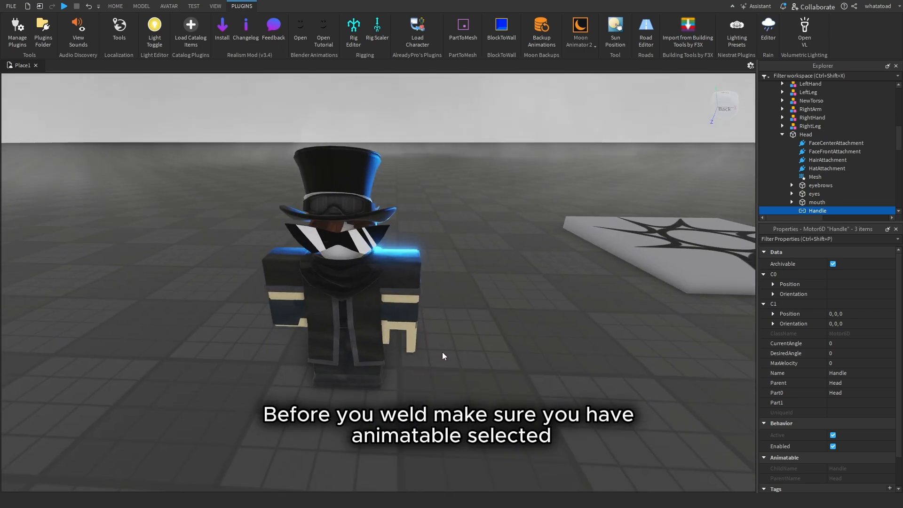
{"action": "left_click", "coordinate": [580, 27]}
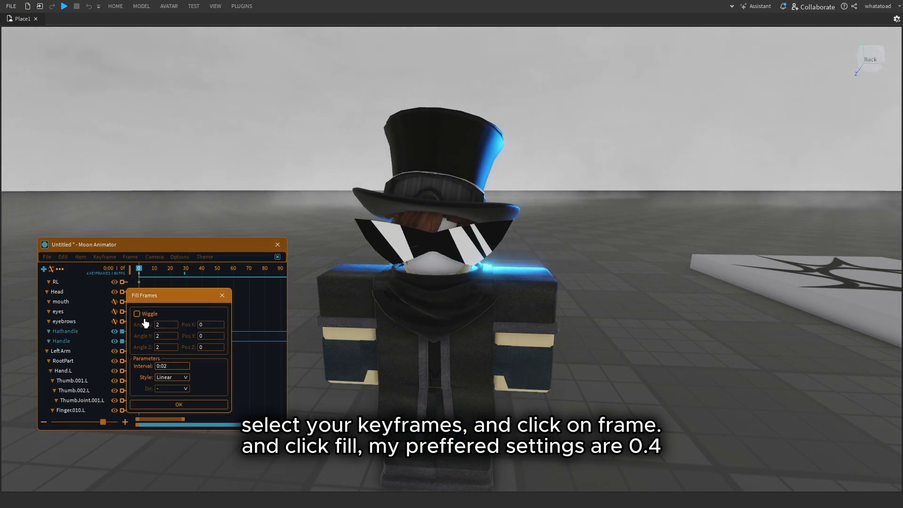
Fill the Handle keyframes with Wiggle enabled, extending the animation to about 300 frames.
{"action": "left_click", "coordinate": [121, 314]}
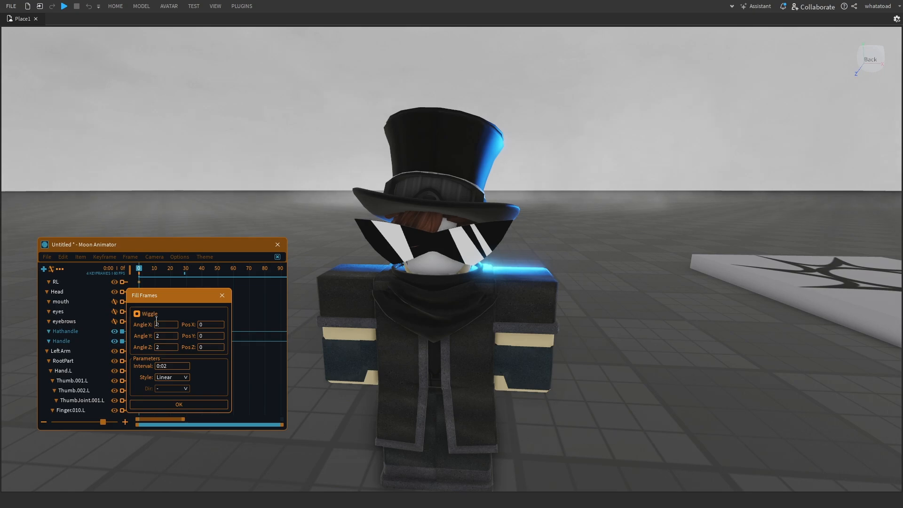
{"action": "left_click", "coordinate": [178, 405]}
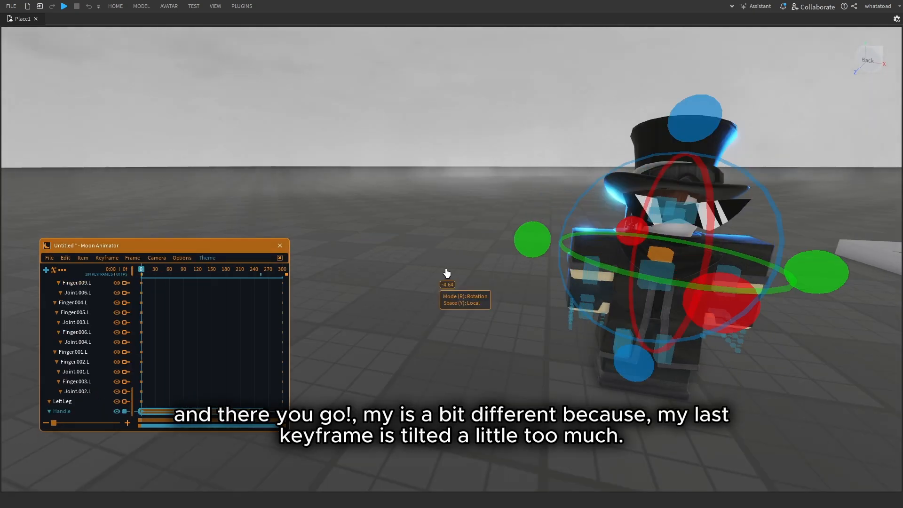